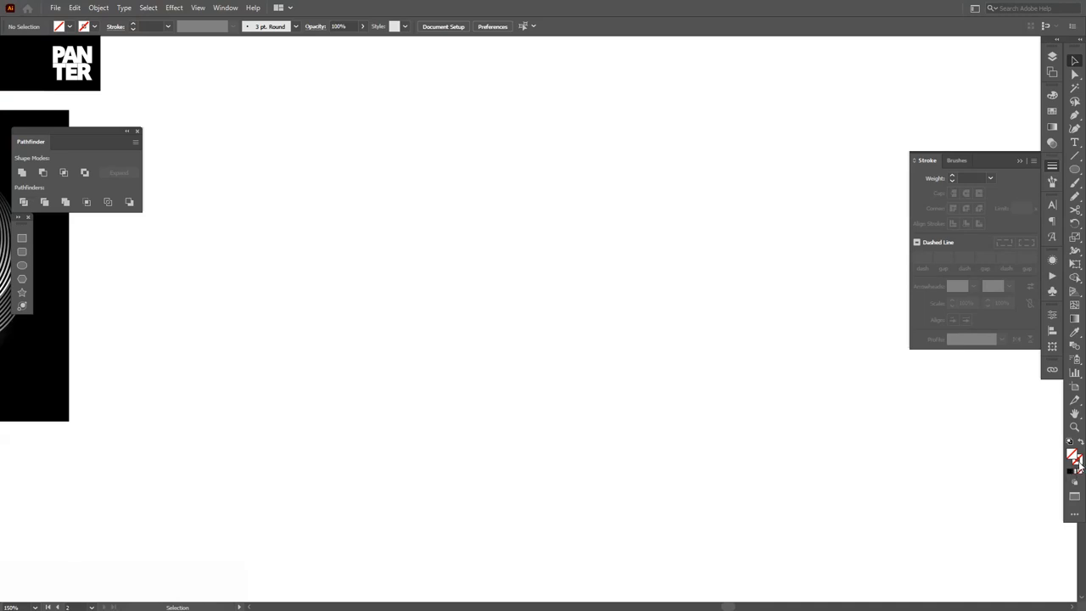
pyautogui.moveTo(1076, 473)
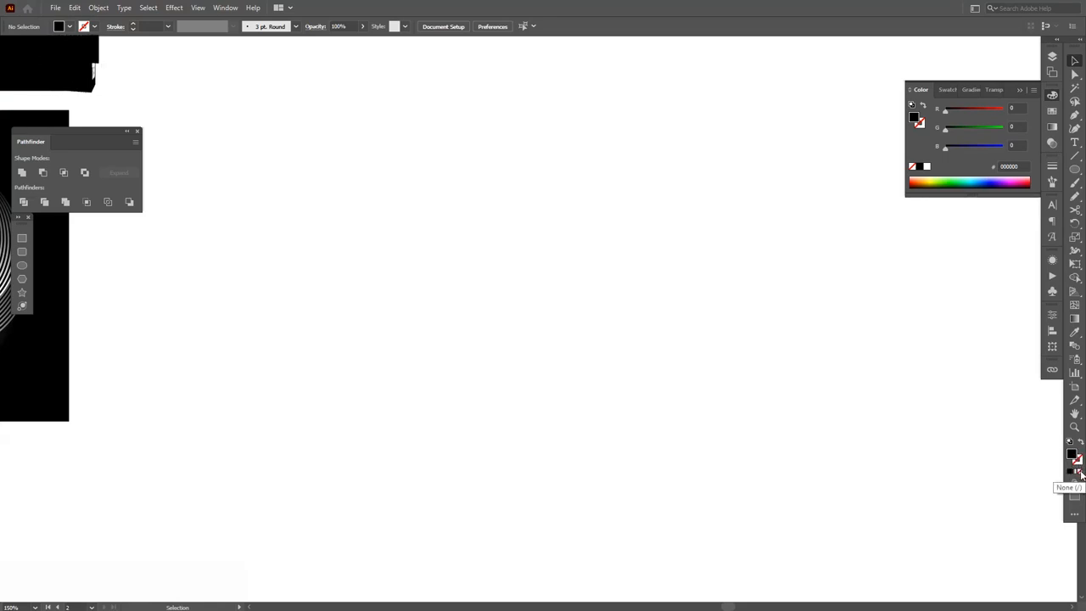
# - Set the fill to none, keeping a thin black stroke, and close the colour settings
pyautogui.click(1076, 481)
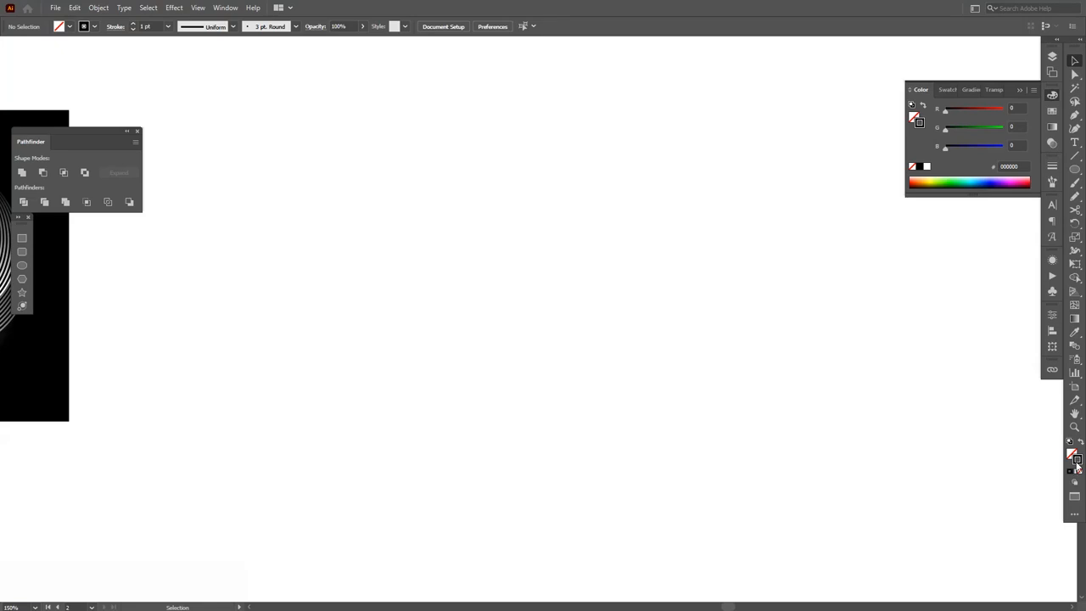
pyautogui.click(943, 88)
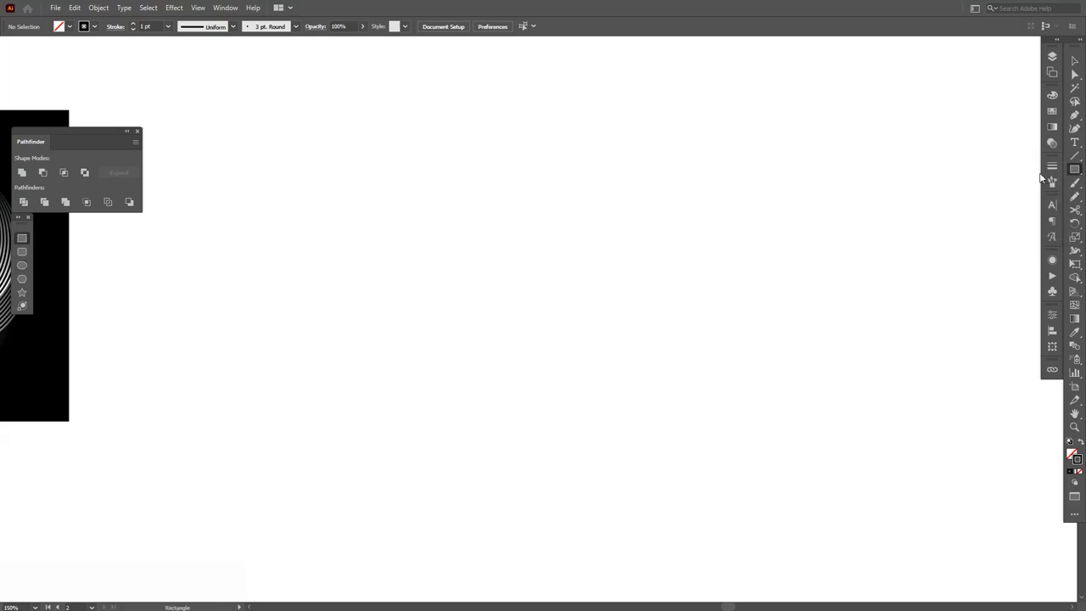
pyautogui.moveTo(1076, 170)
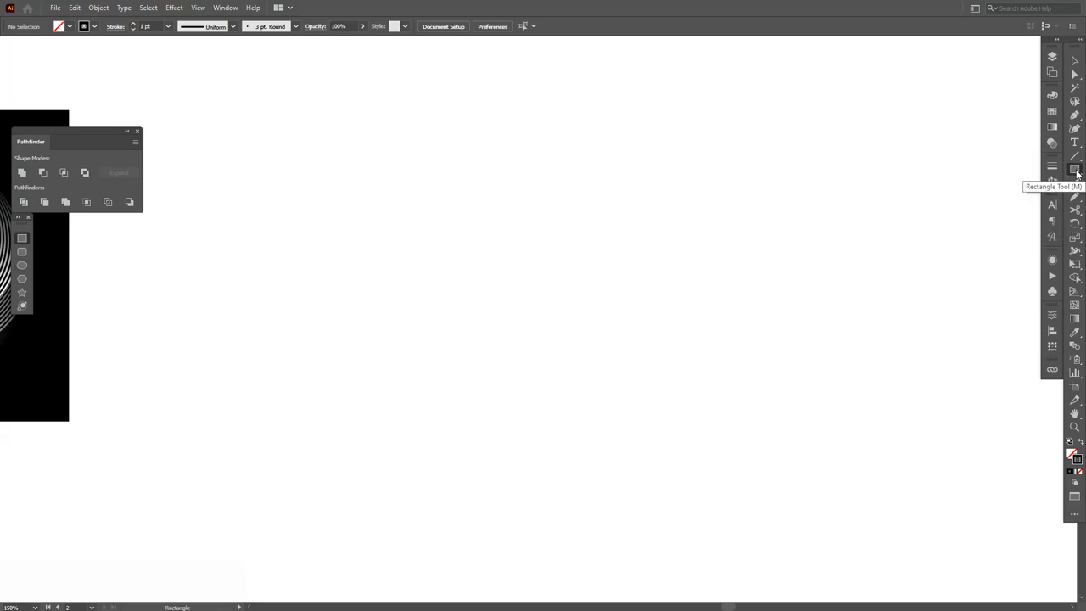
# - Draw a 100 × 100 px circle with the Ellipse tool and Alt-drag a copy below it
pyautogui.click(1062, 163)
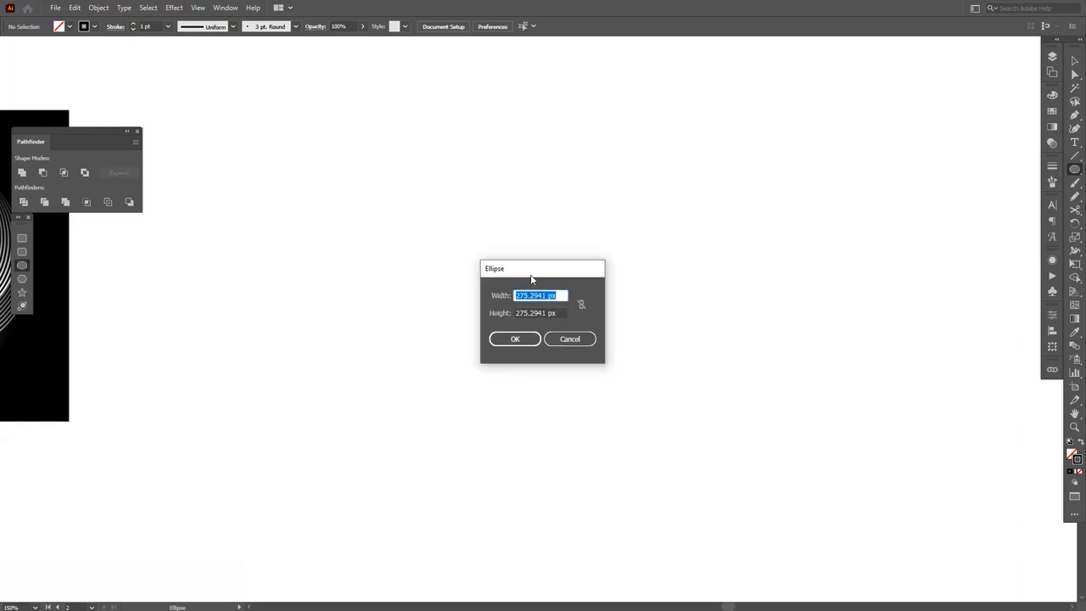
pyautogui.write('100 px')
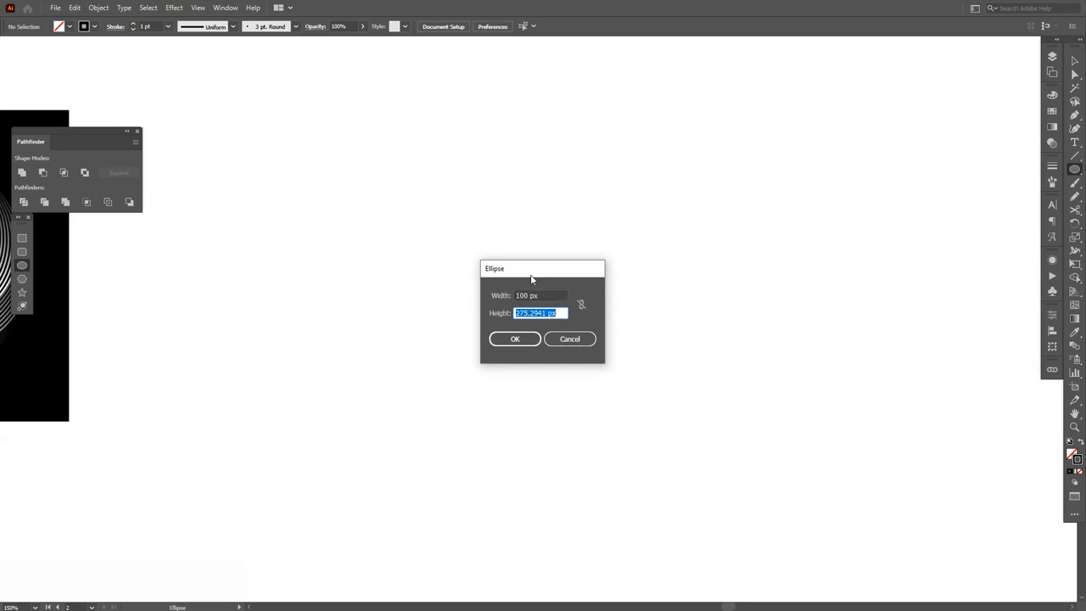
pyautogui.write('100')
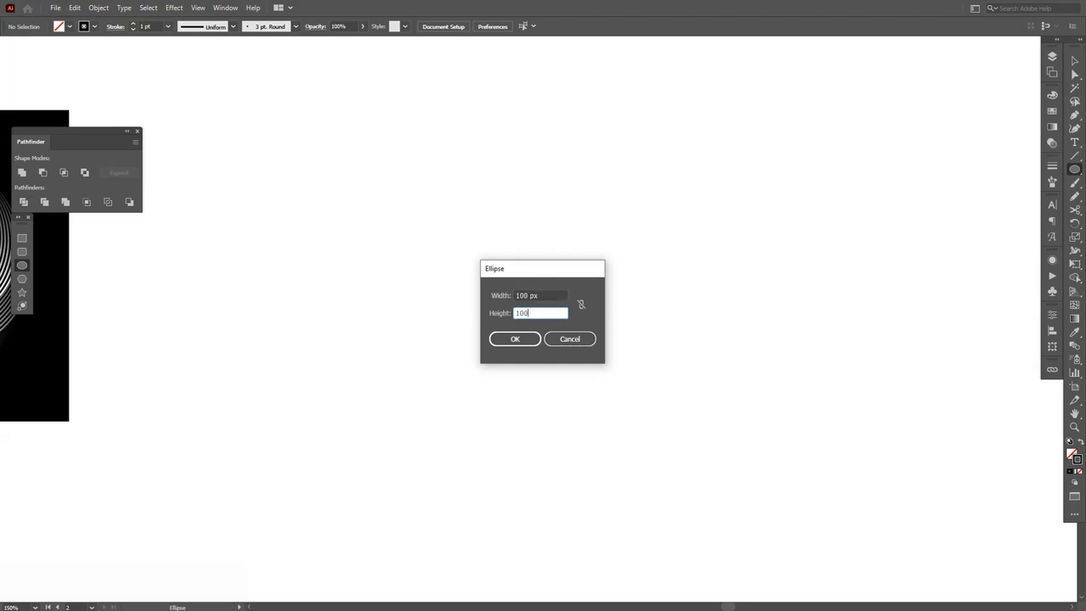
pyautogui.click(516, 340)
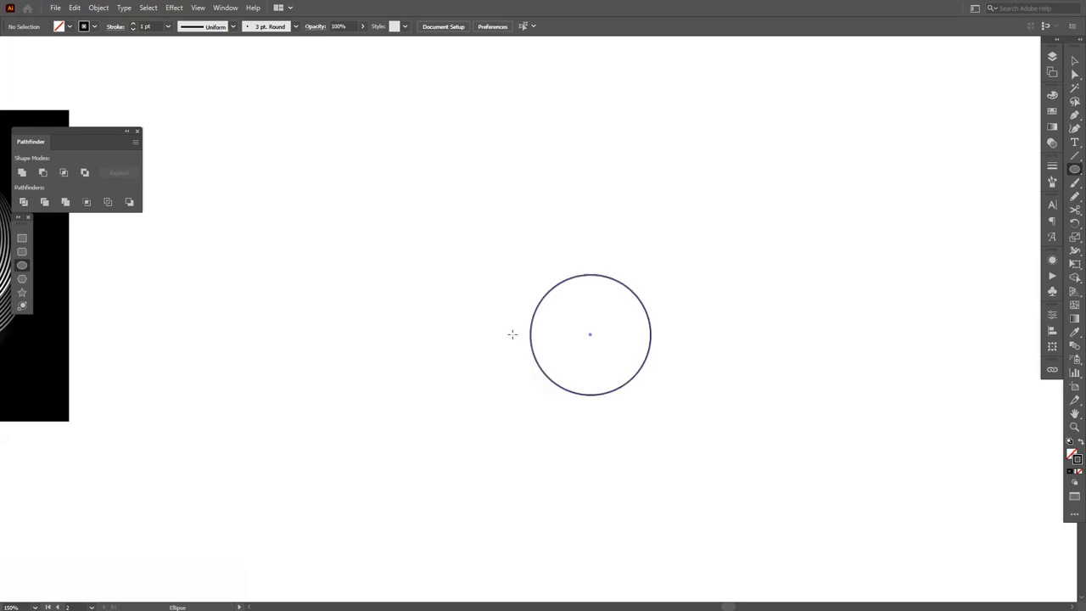
pyautogui.click(590, 334)
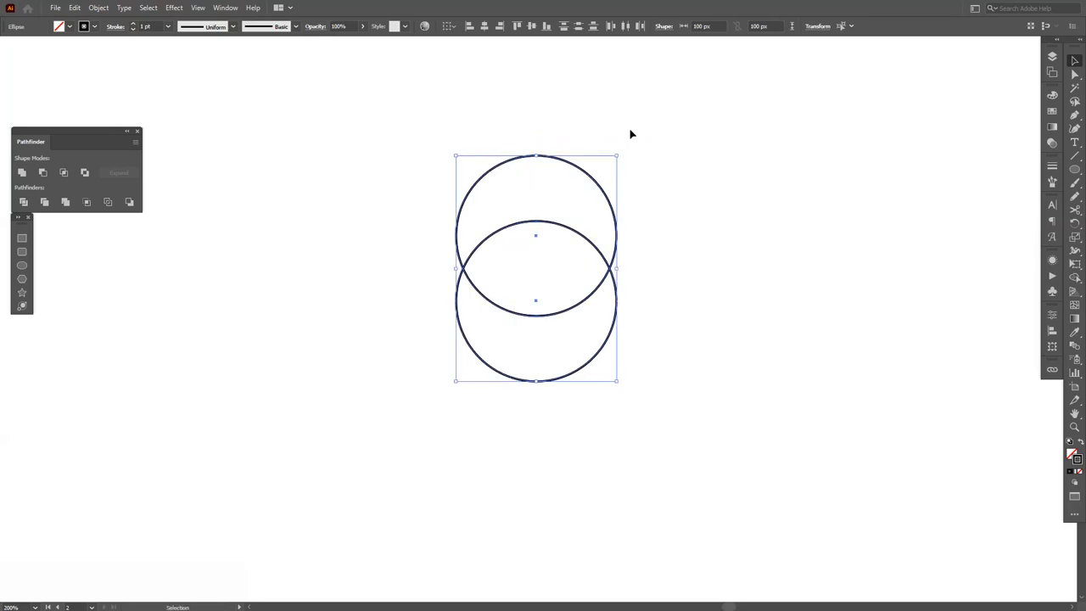
pyautogui.moveTo(103, 39)
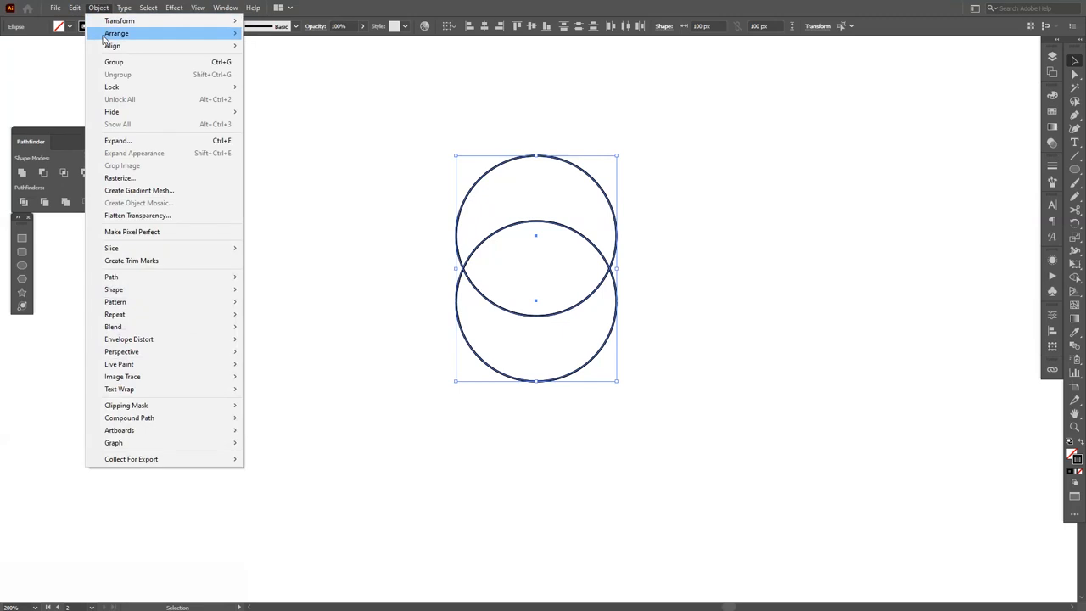
# - Rotate copies of the circle pair via Object > Transform to form a rosette
pyautogui.click(68, 6)
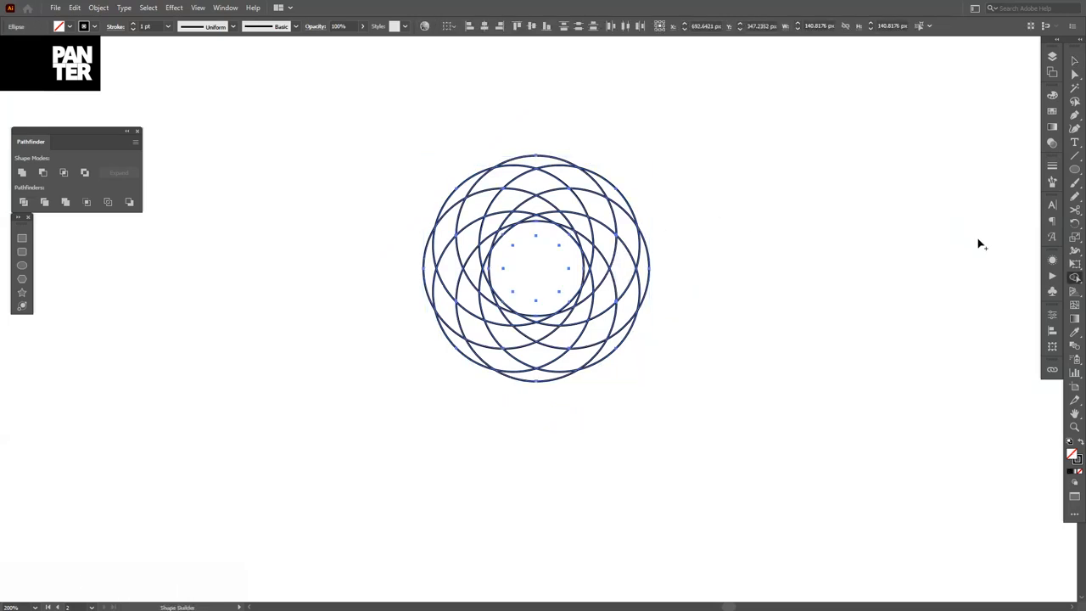
# - Use the Shape Builder tool to remove rosette regions, leaving a single crescent outline
pyautogui.click(1077, 281)
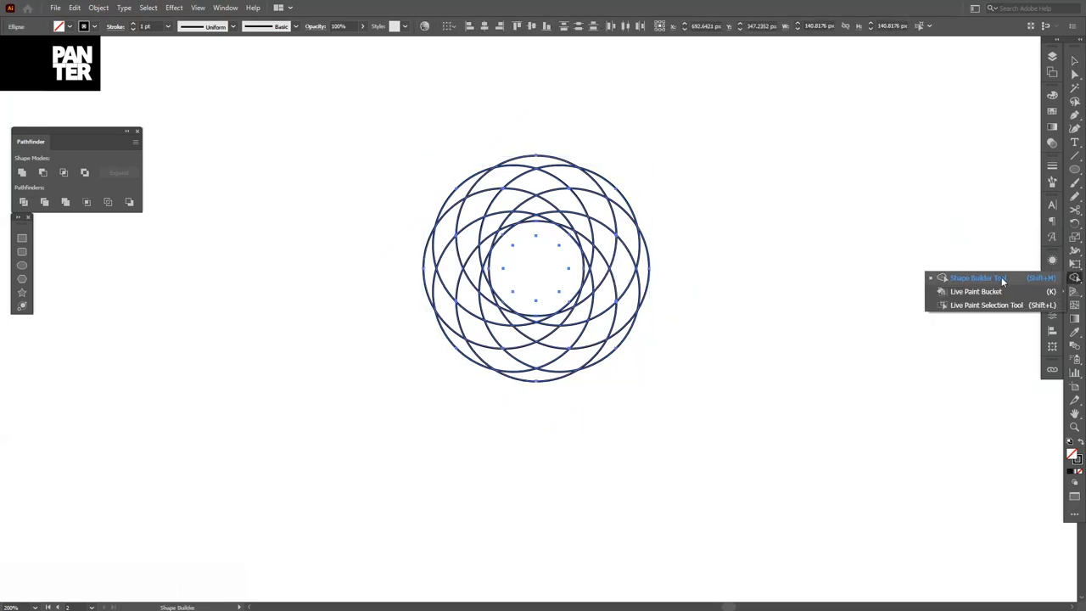
pyautogui.click(976, 278)
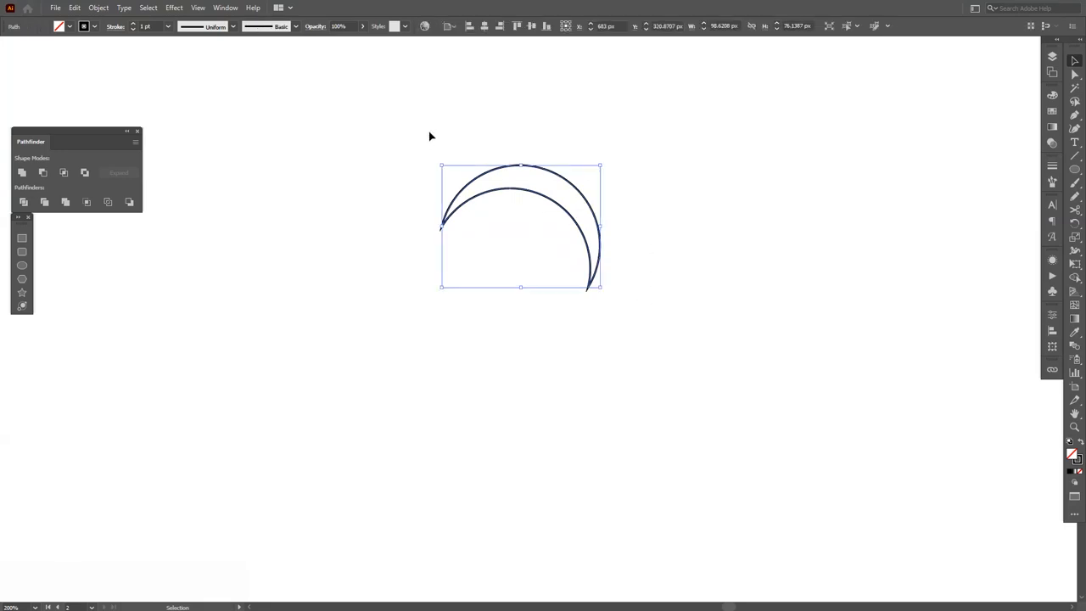
# - Cut the crescent outline apart at its tips into inner and outer arcs
pyautogui.click(1079, 210)
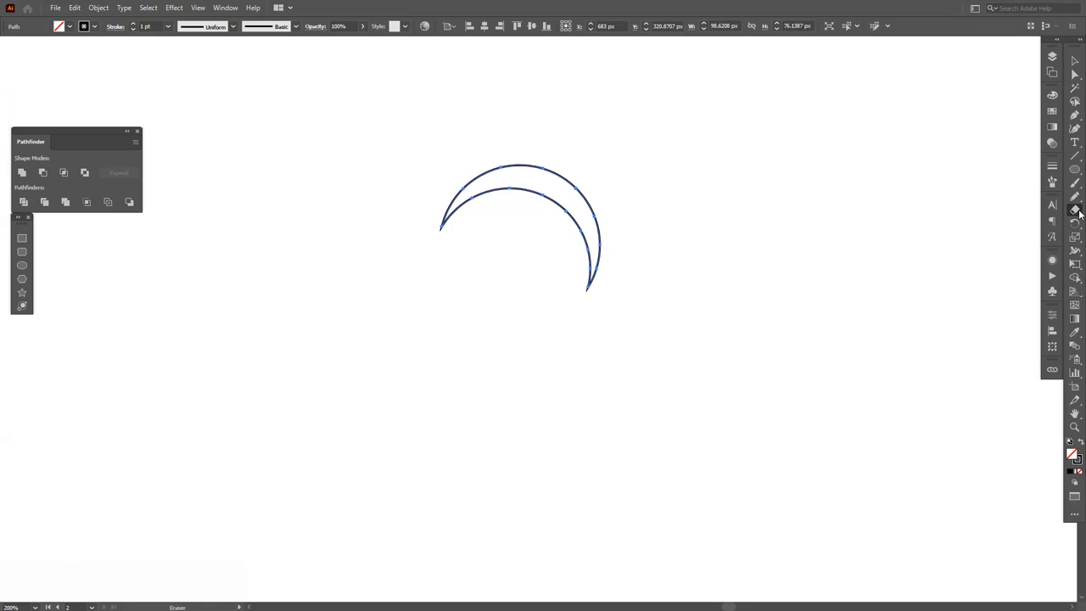
pyautogui.moveTo(521, 226); pyautogui.dragTo(1015, 226)
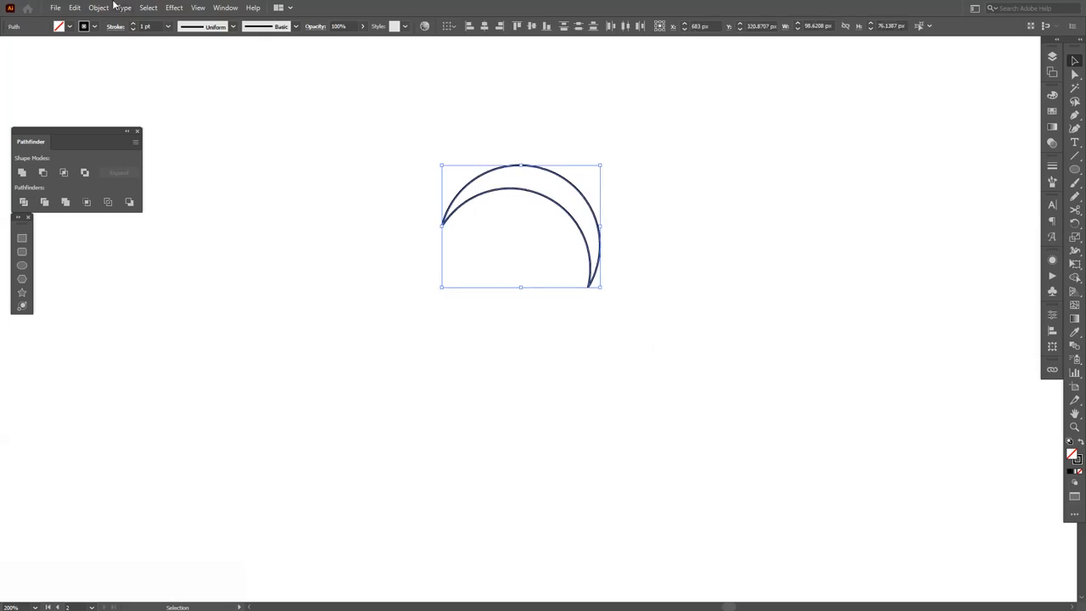
# - Blend the two arcs with Specified Steps spacing into evenly spaced crescent lines
pyautogui.click(98, 7)
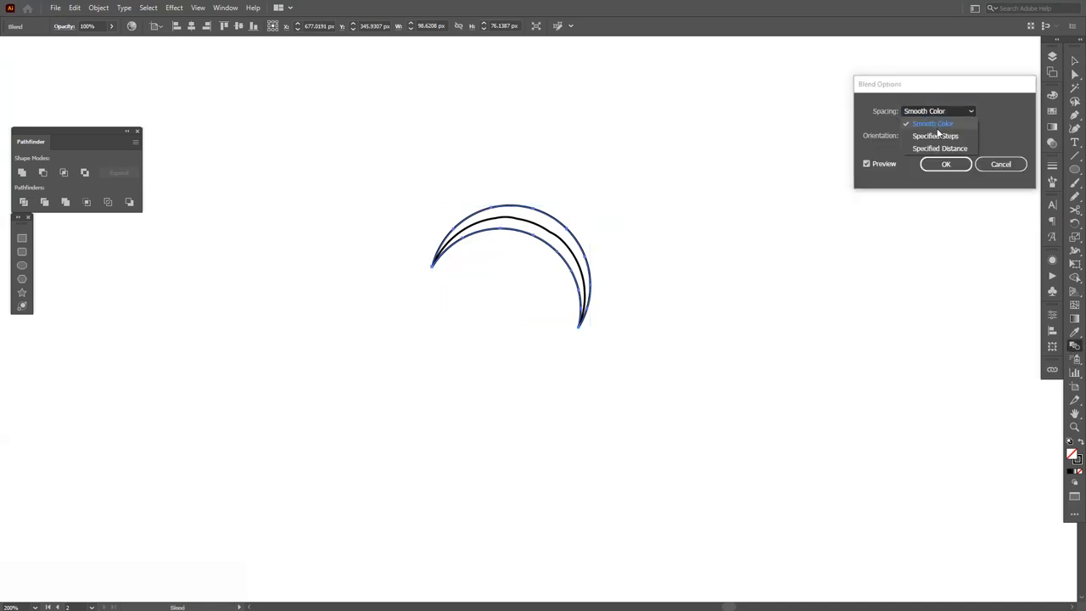
pyautogui.click(935, 136)
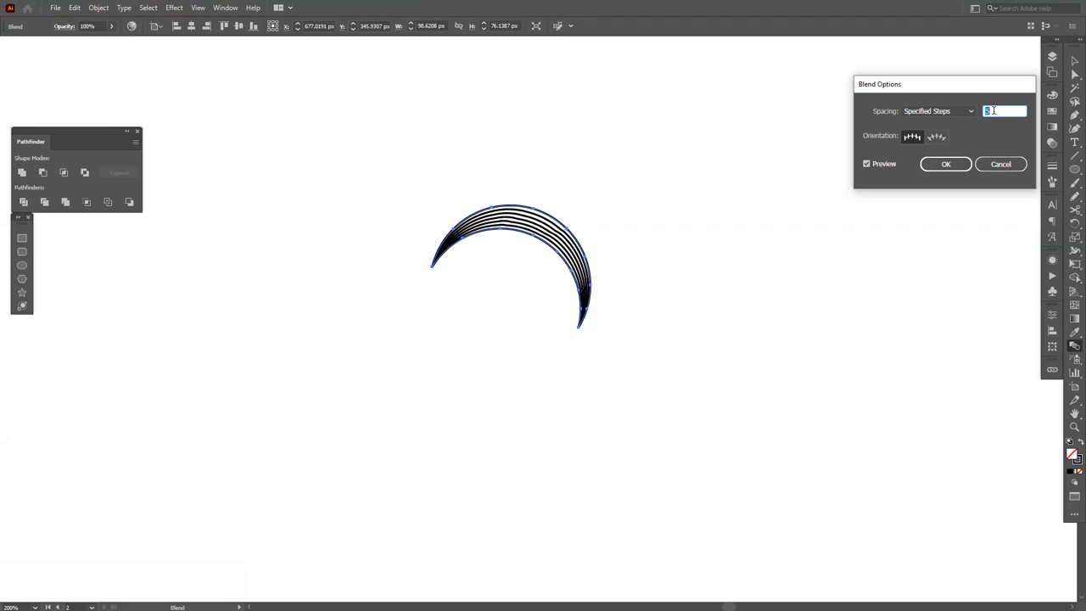
pyautogui.click(946, 163)
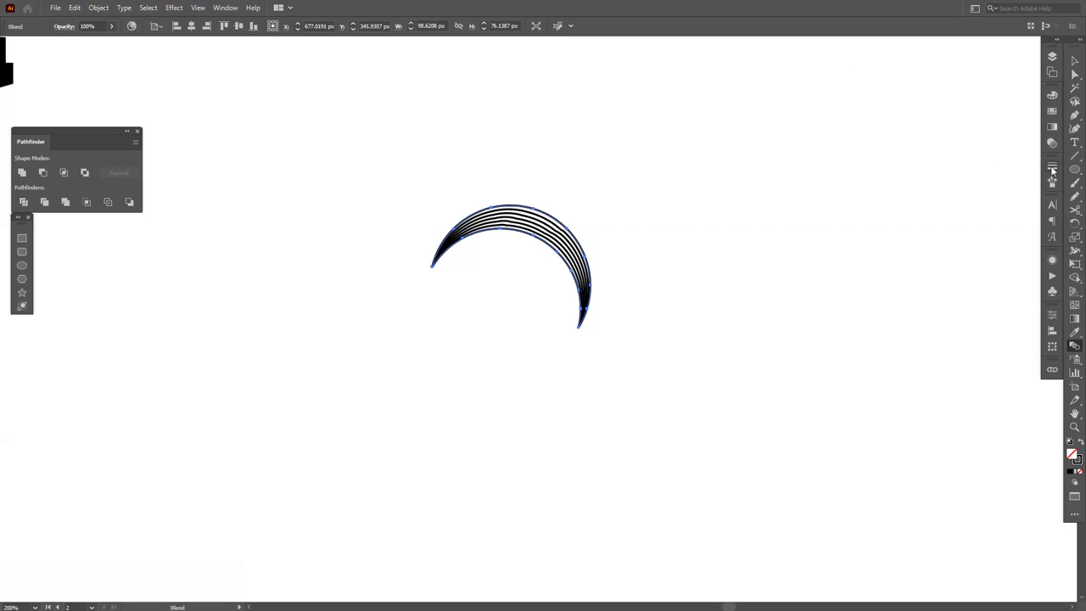
pyautogui.click(1049, 161)
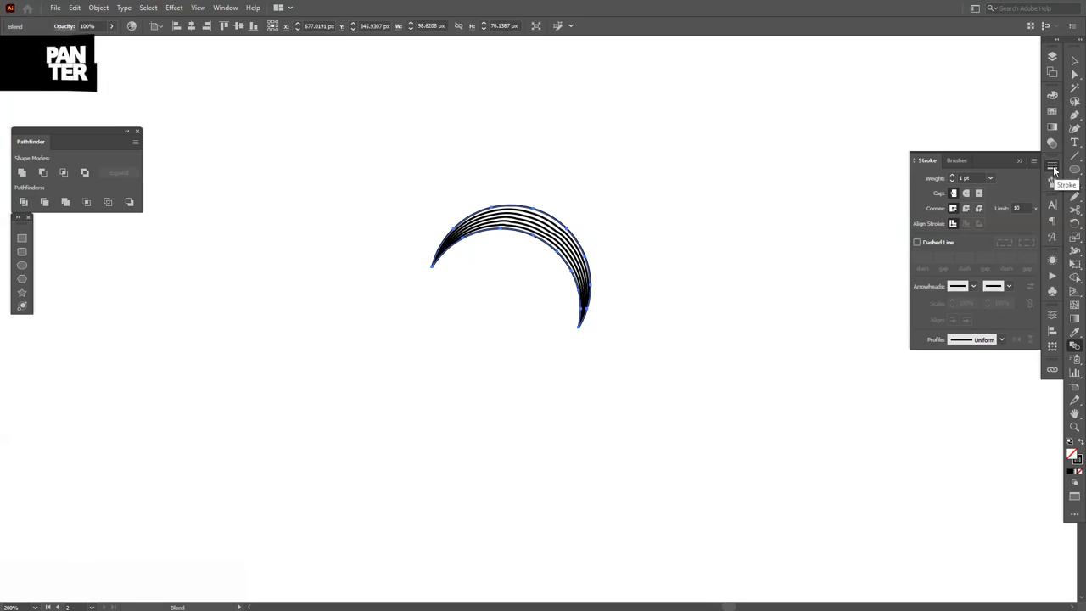
# - Thicken the blended lines' stroke, then expand the blend into regular paths via Object > Expand
pyautogui.click(1000, 340)
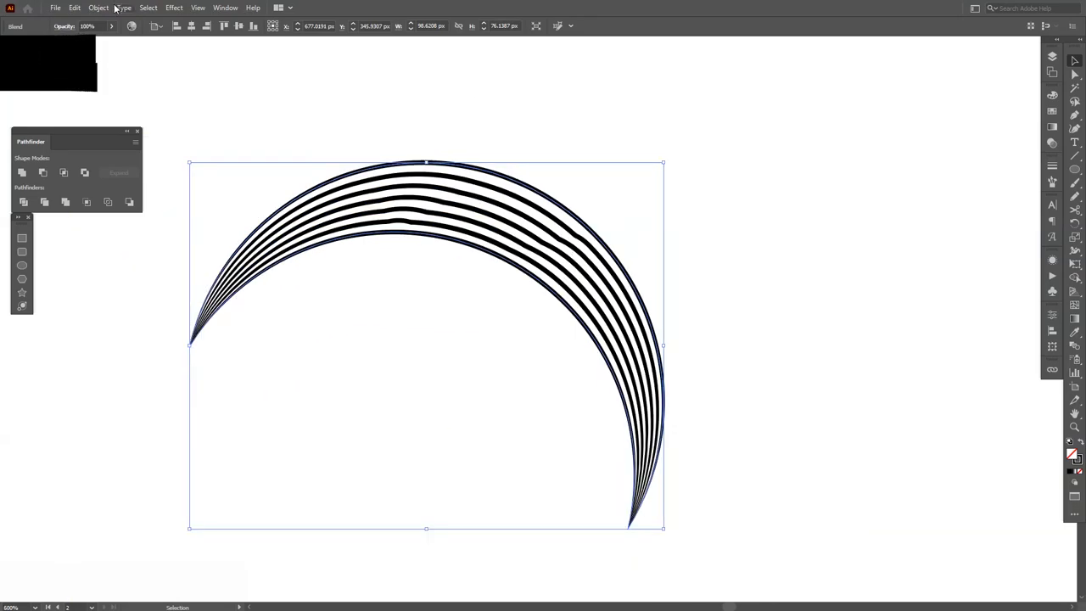
pyautogui.click(98, 7)
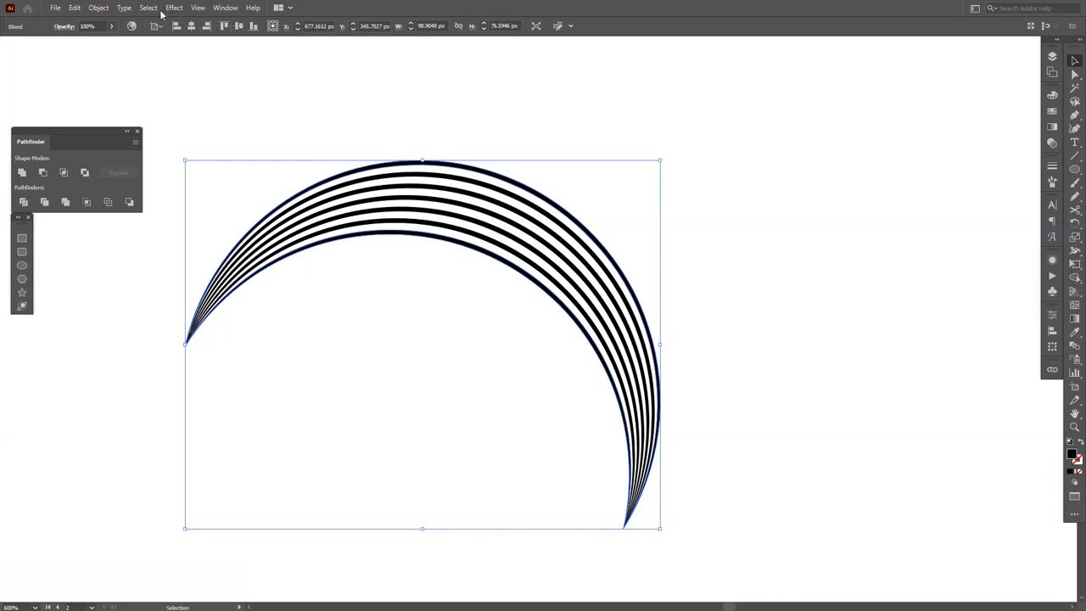
pyautogui.click(105, 7)
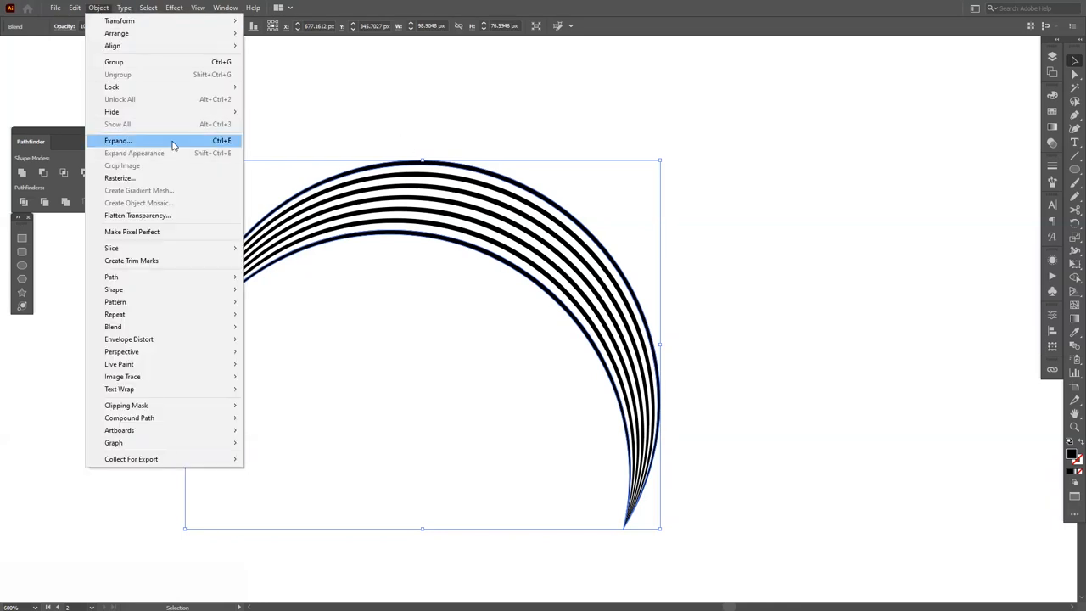
pyautogui.moveTo(149, 141)
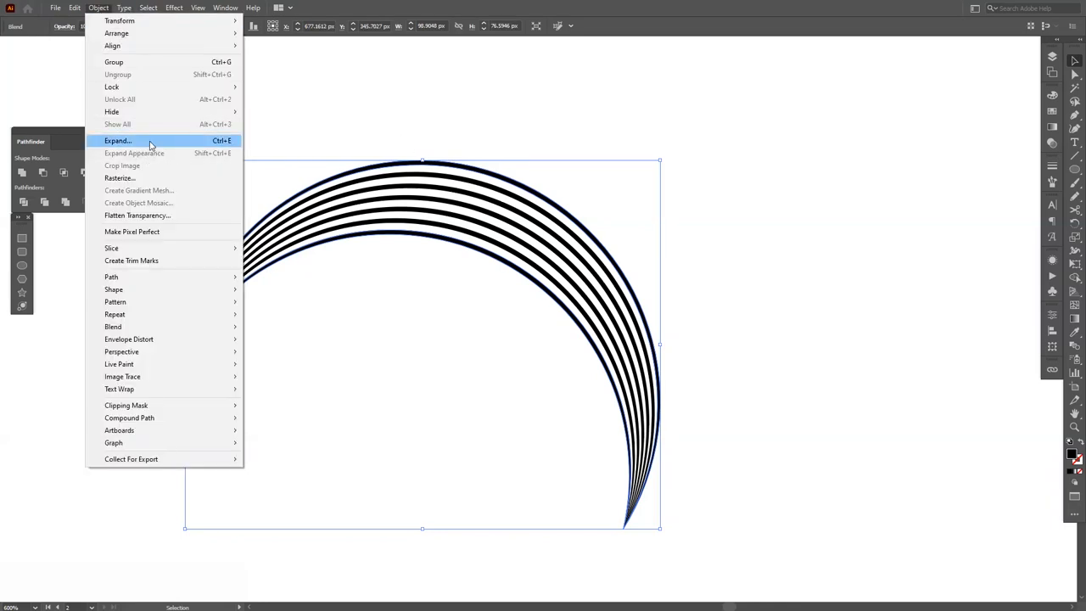
pyautogui.click(117, 139)
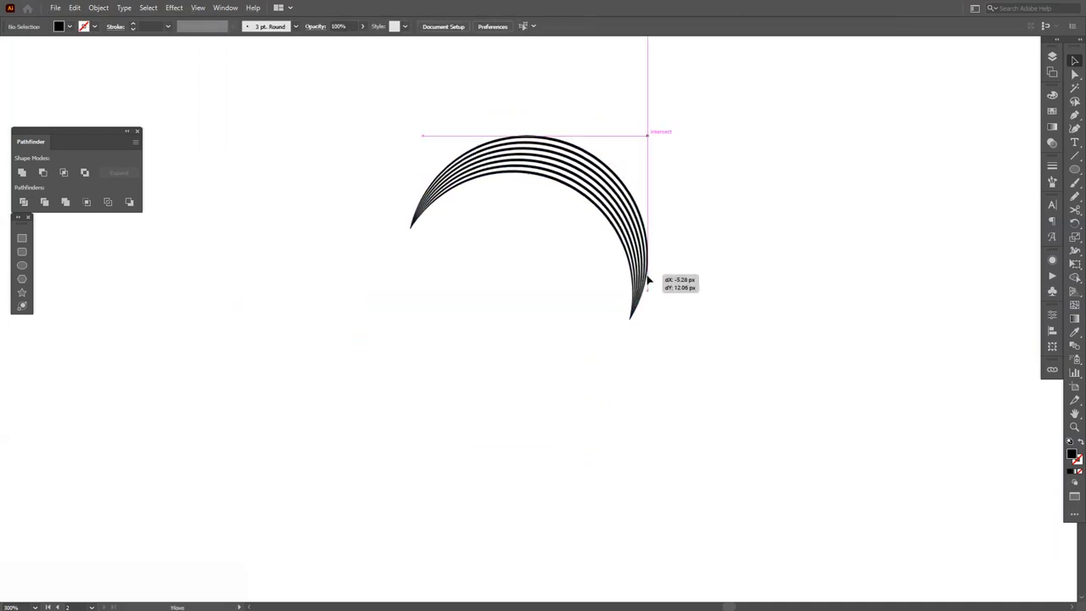
# - Apply a Transform effect with 45° angle and -15 px move for repeated rotated copies, forming a ring
pyautogui.click(177, 7)
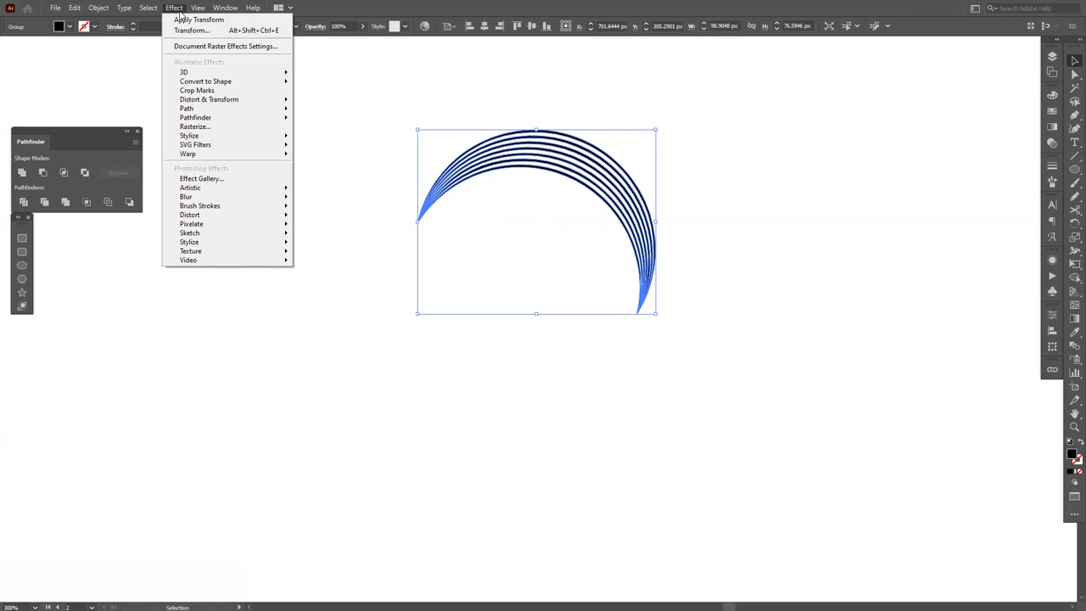
pyautogui.moveTo(209, 98)
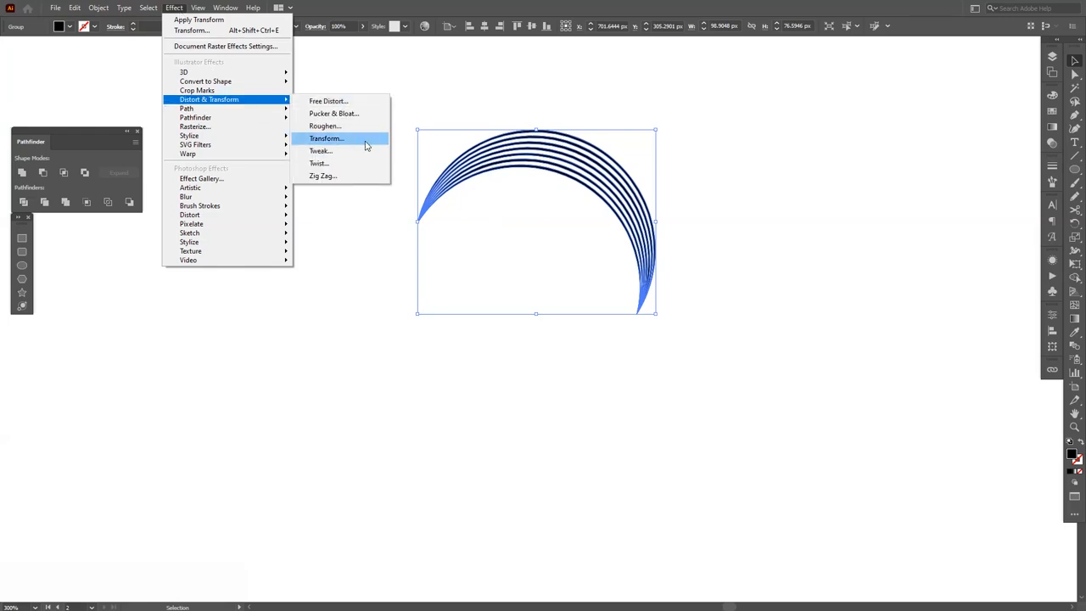
pyautogui.click(325, 137)
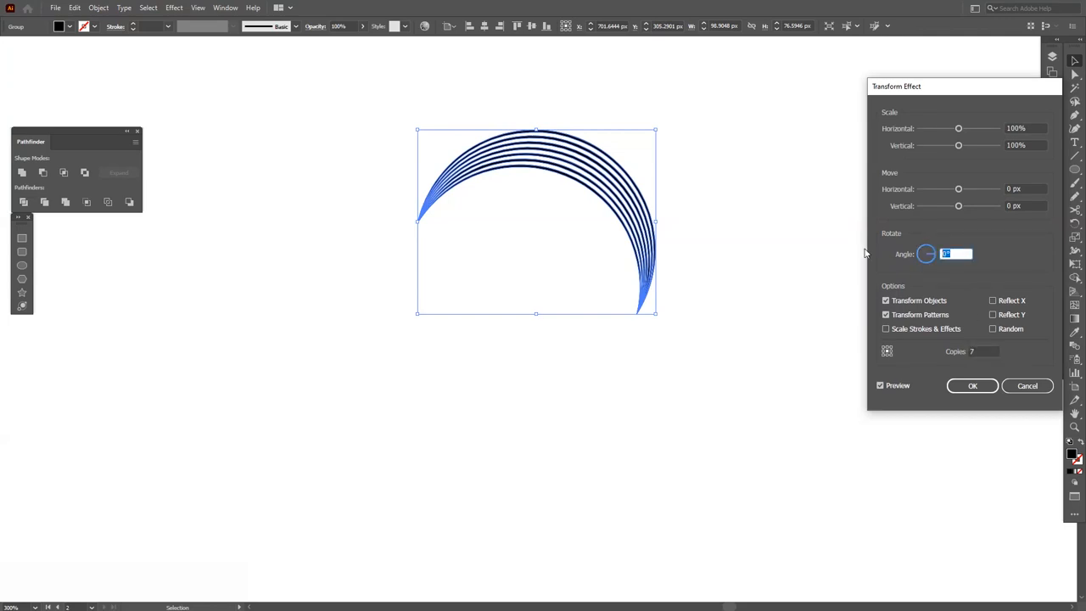
pyautogui.write('45')
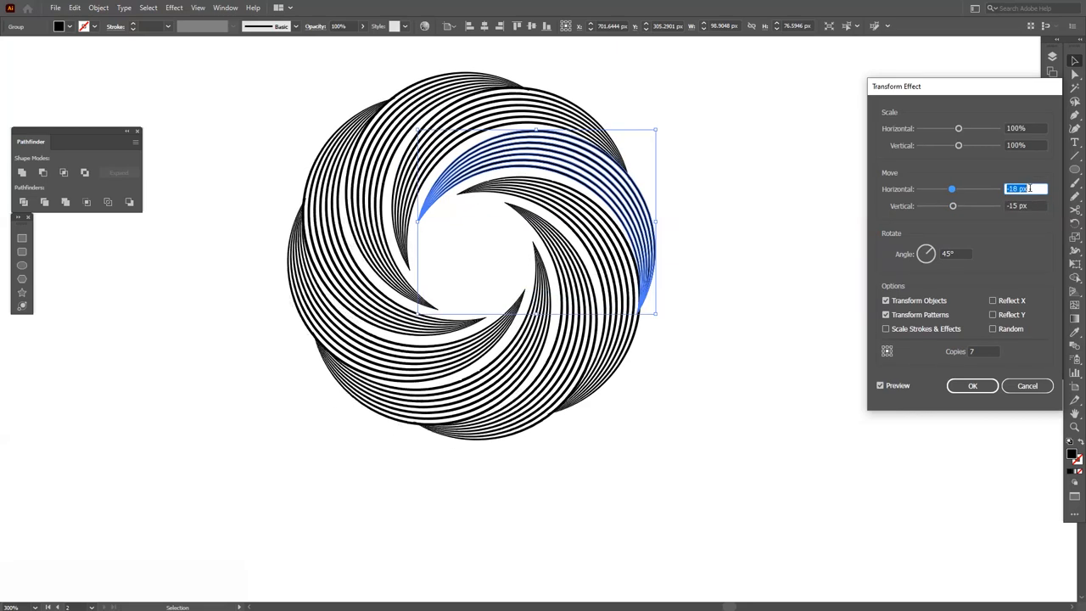
pyautogui.write('-15 px')
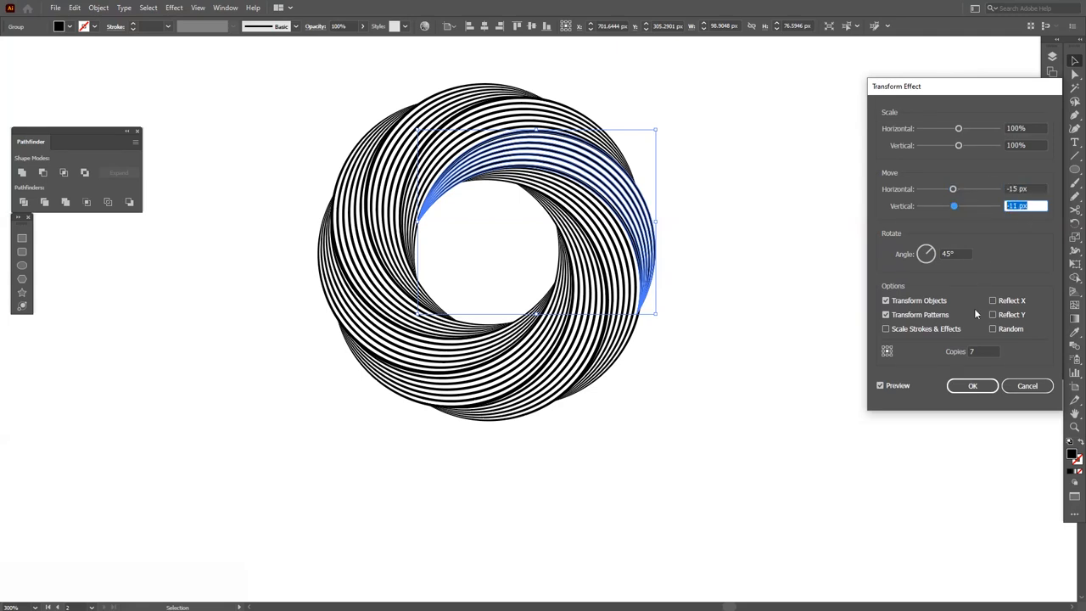
pyautogui.click(974, 386)
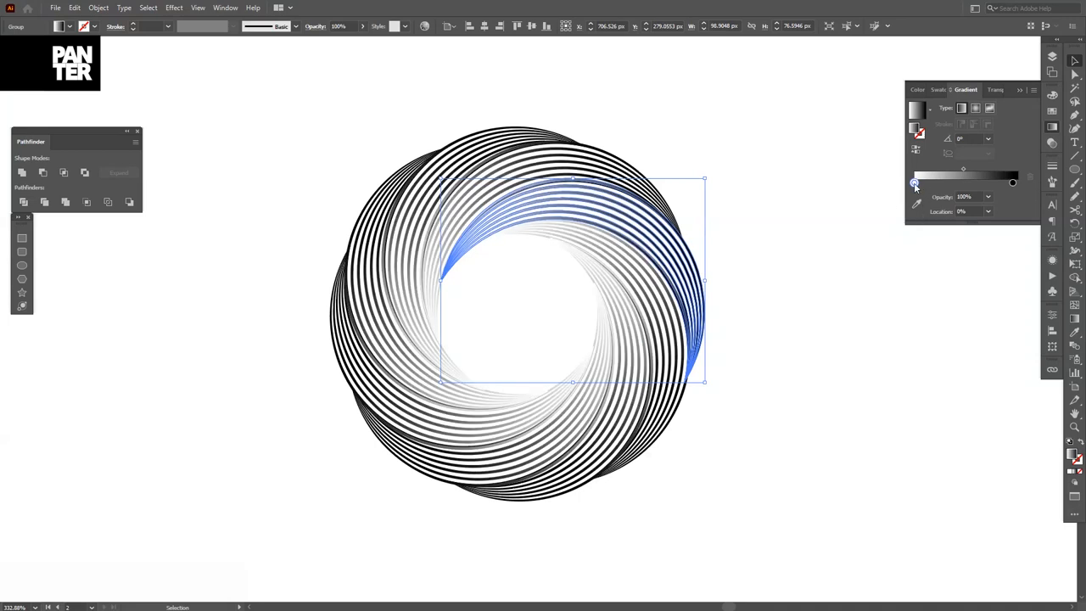
# - Adjust the stroke gradient's colour stops and add another stop for white highlights
pyautogui.moveTo(915, 183); pyautogui.dragTo(962, 183)
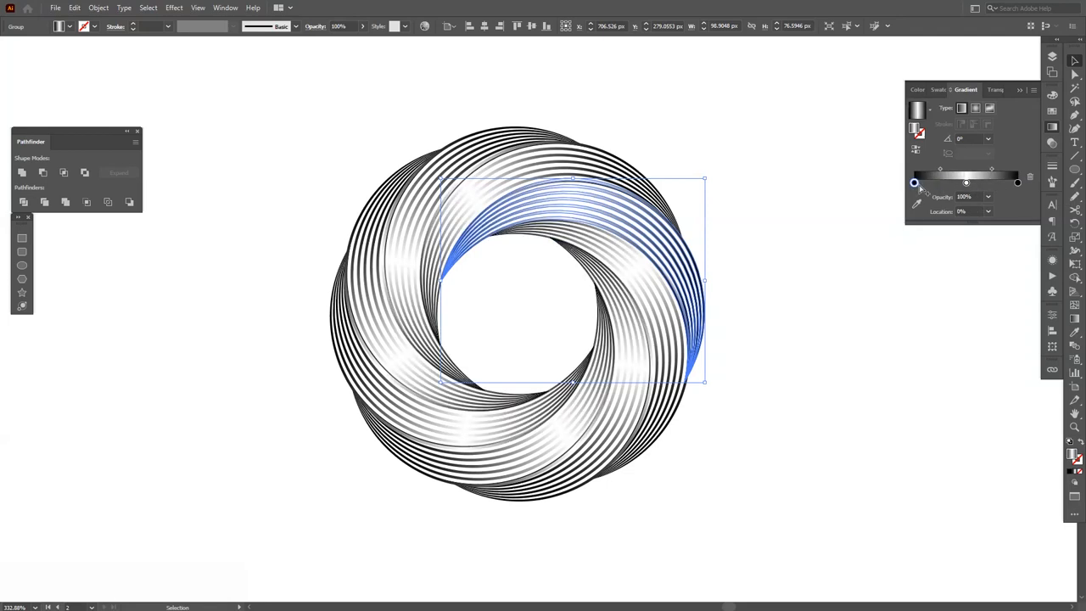
pyautogui.click(795, 314)
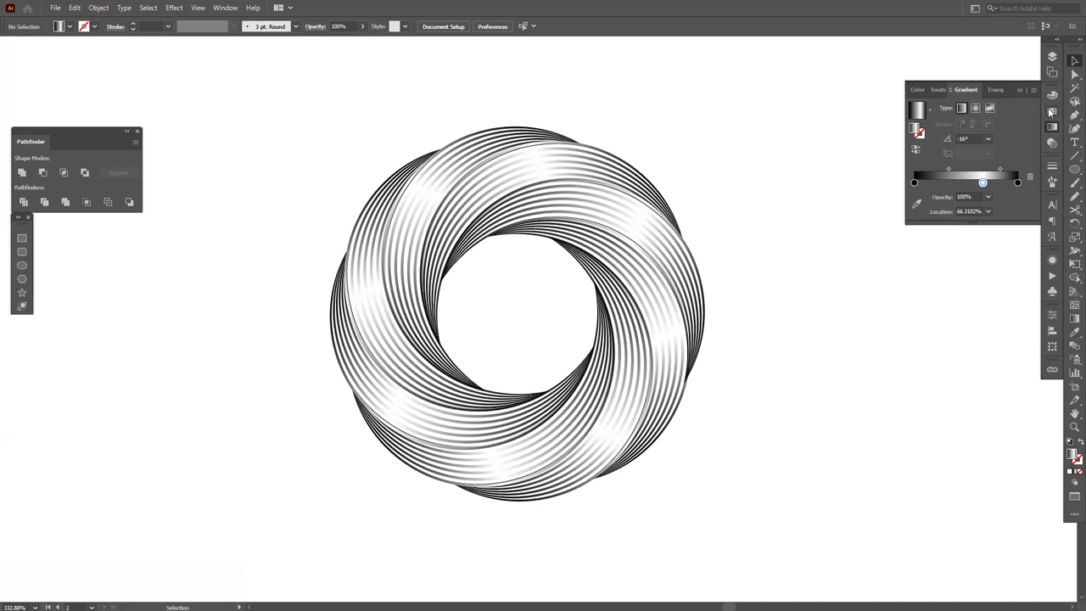
# - Set the fill colour to black in the Color panel
pyautogui.click(944, 88)
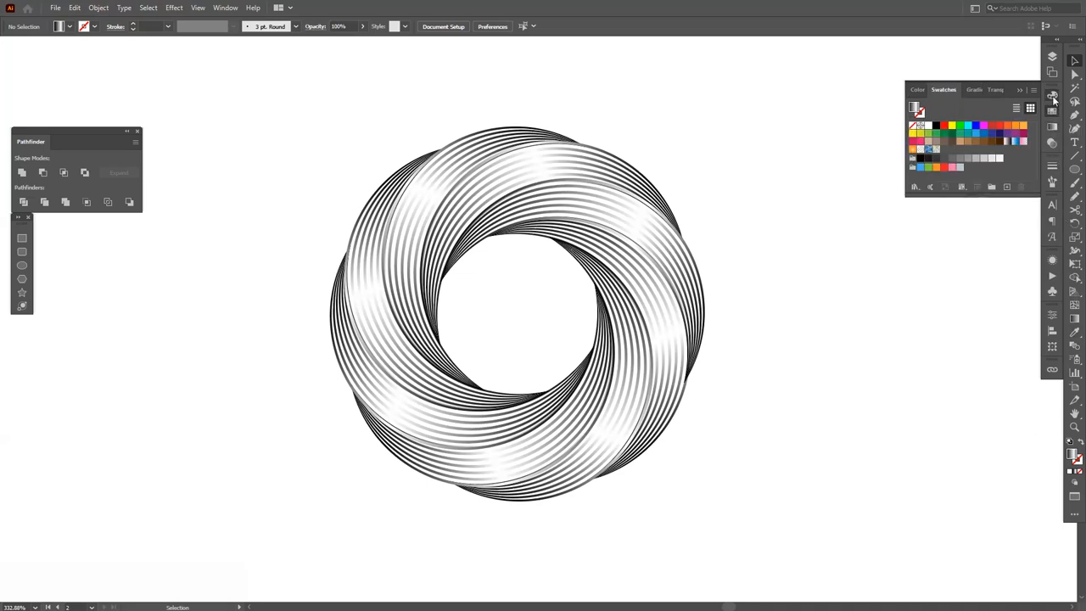
pyautogui.click(918, 88)
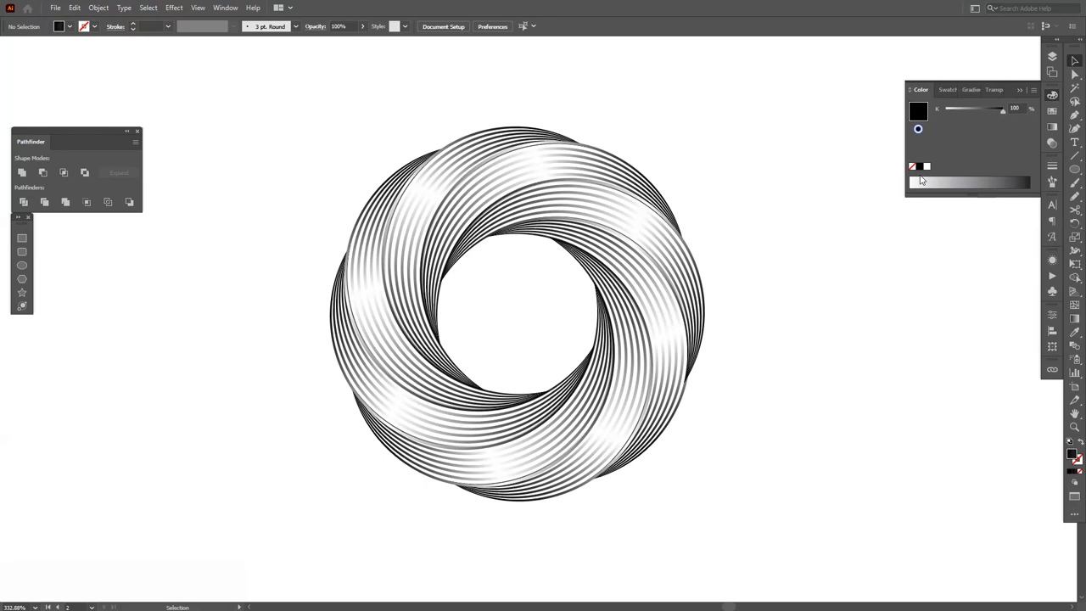
pyautogui.click(1028, 92)
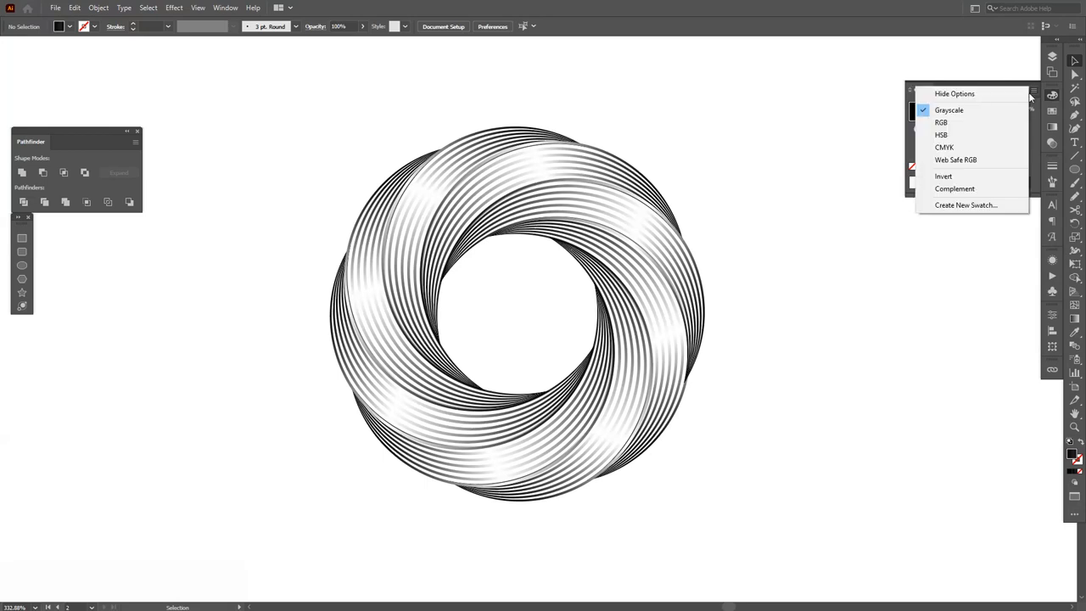
pyautogui.click(940, 123)
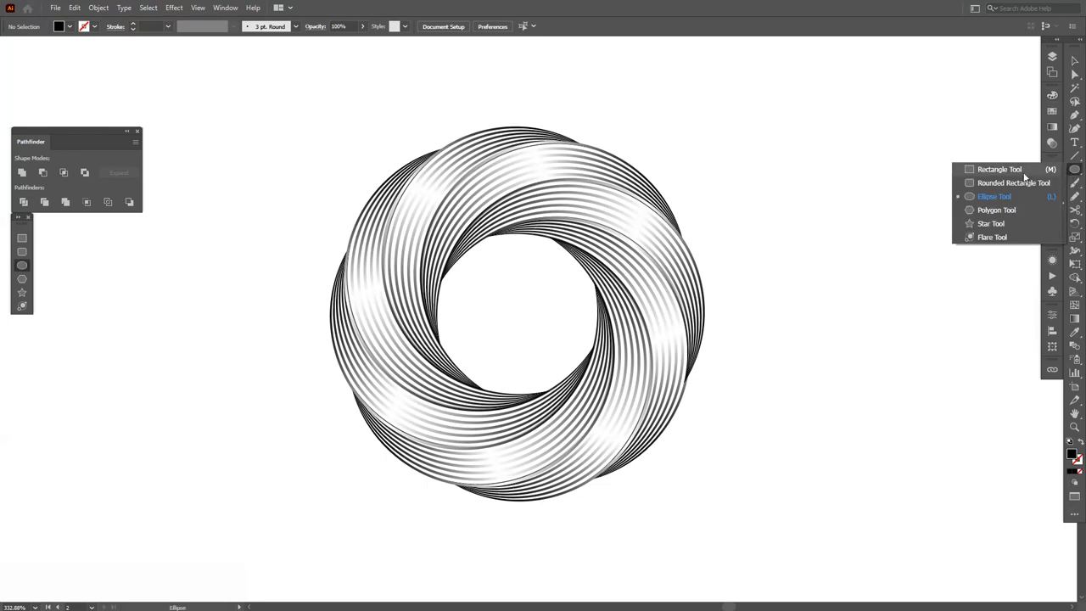
# - Draw a large black square over the ring and send it to the back via Arrange
pyautogui.moveTo(373, 170); pyautogui.dragTo(662, 455)
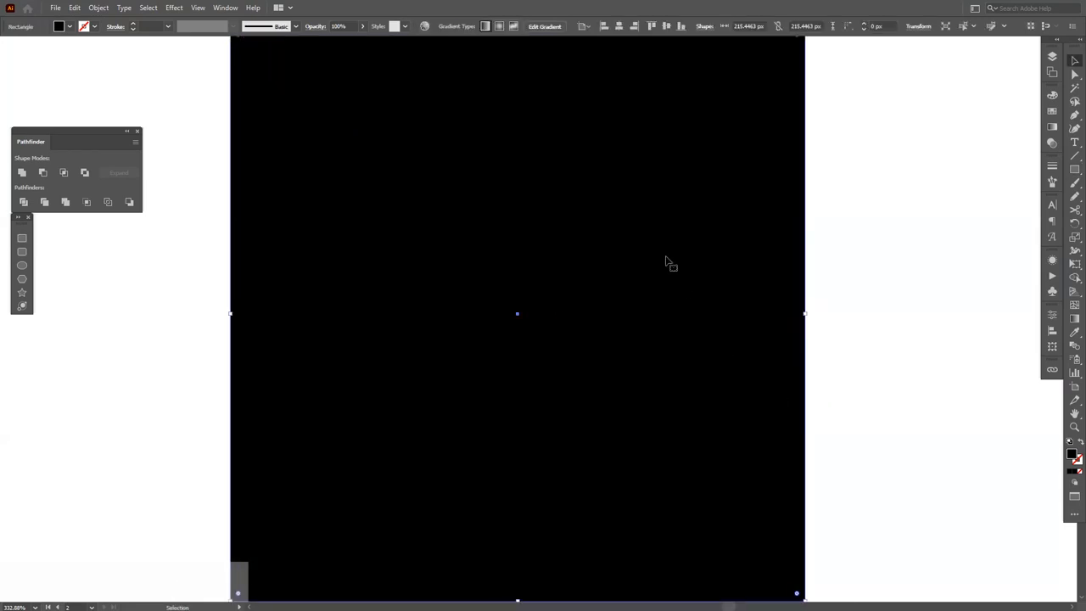
pyautogui.rightClick(669, 261)
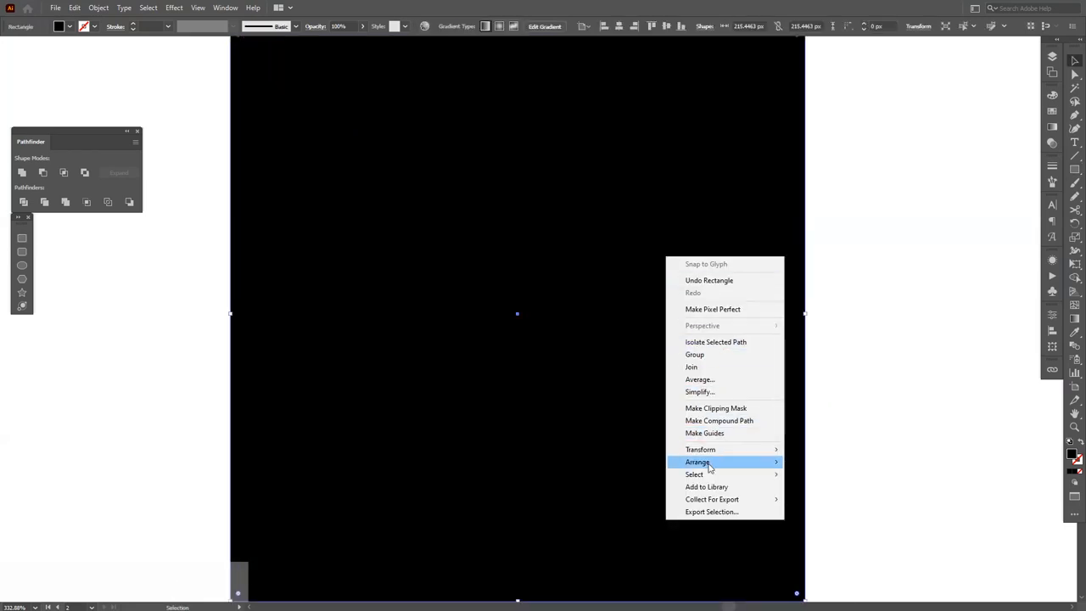
pyautogui.moveTo(698, 462)
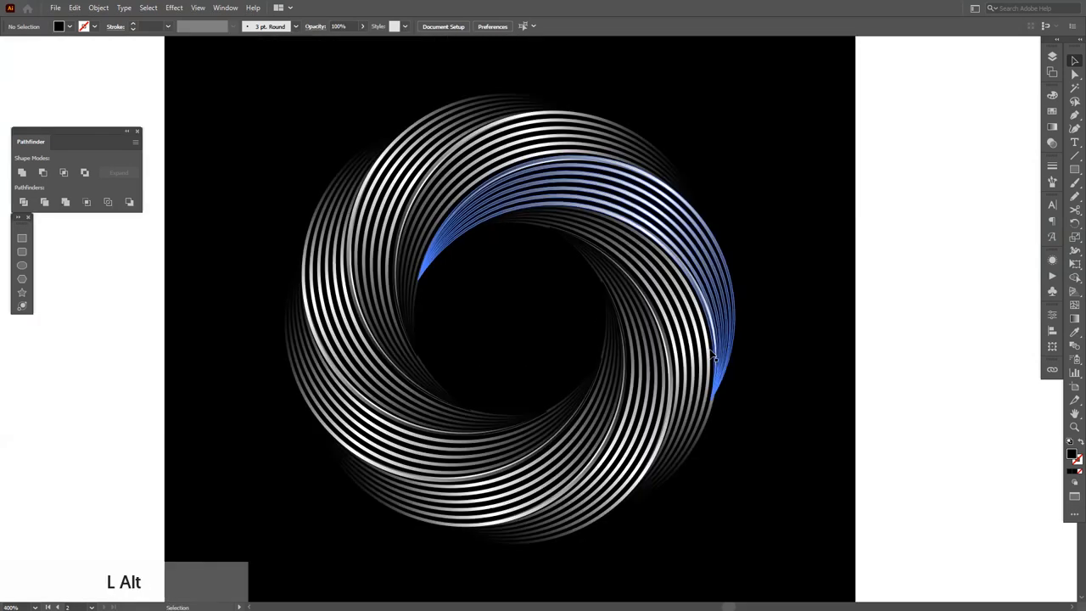
# - Reduce the Transform effect's move offsets to -5 px and -14 px, tightening the repeated crescent ring
pyautogui.click(713, 365)
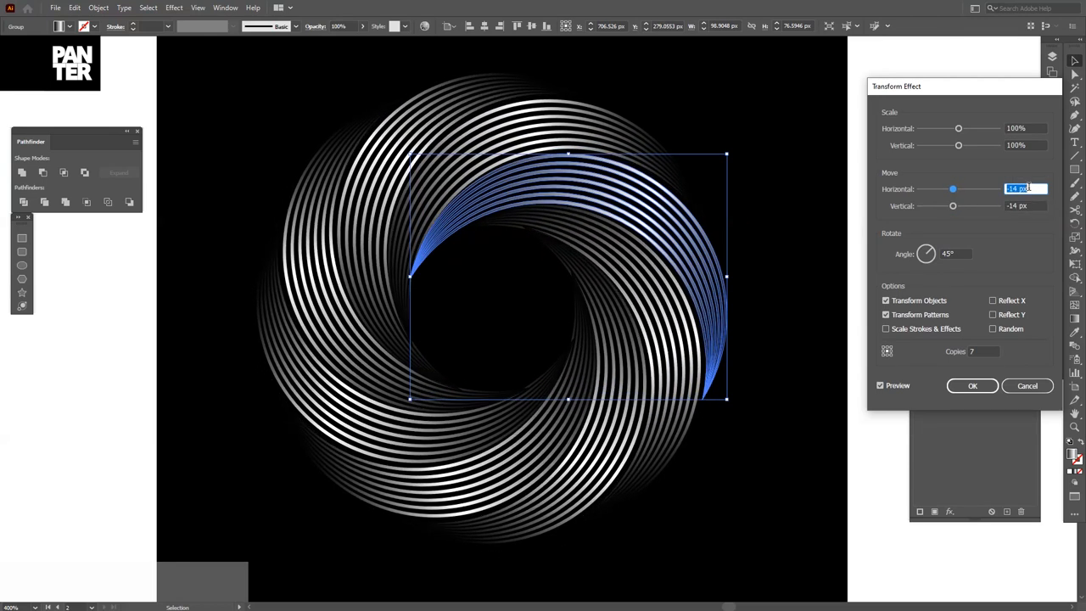
pyautogui.click(971, 385)
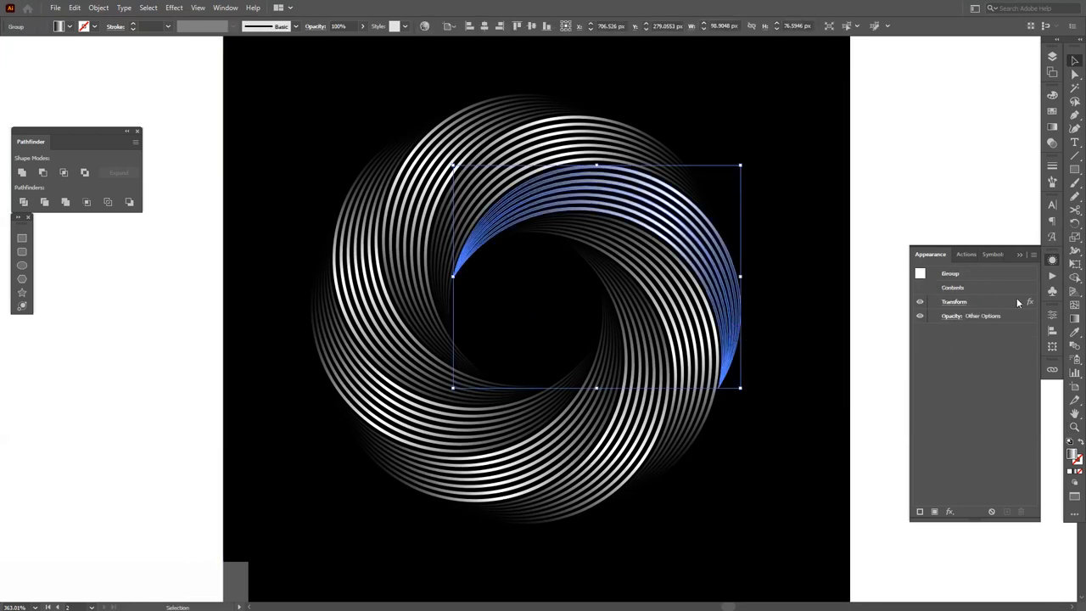
pyautogui.click(954, 302)
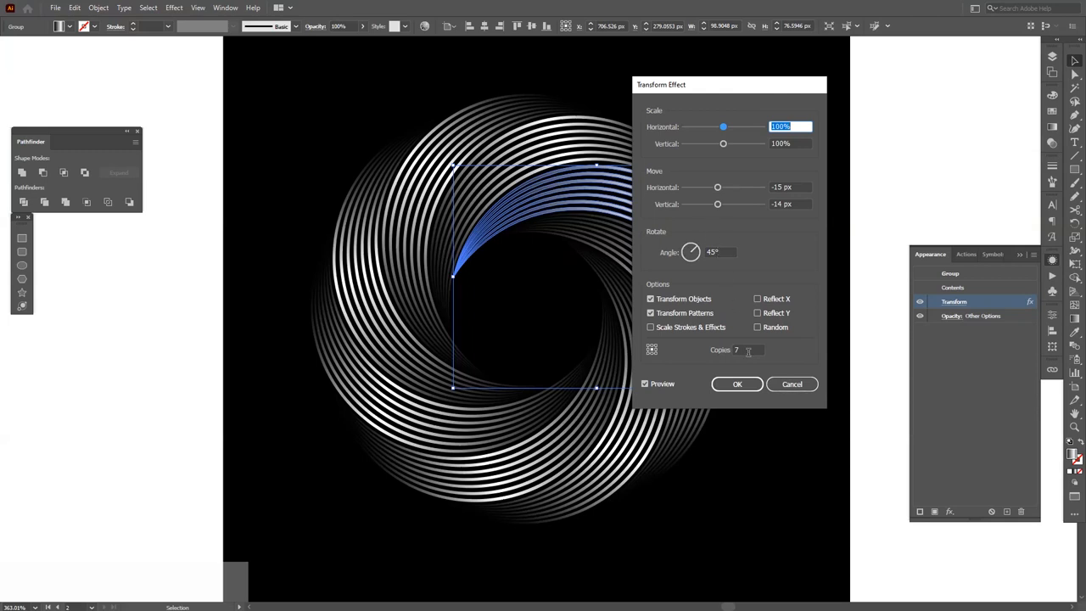
pyautogui.click(736, 383)
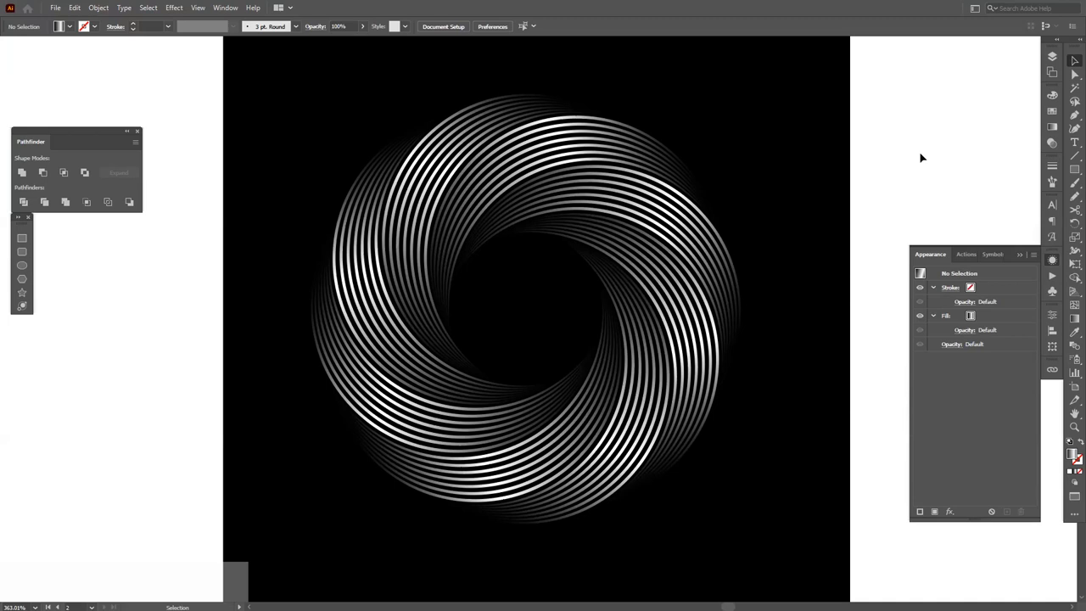
pyautogui.press('space')
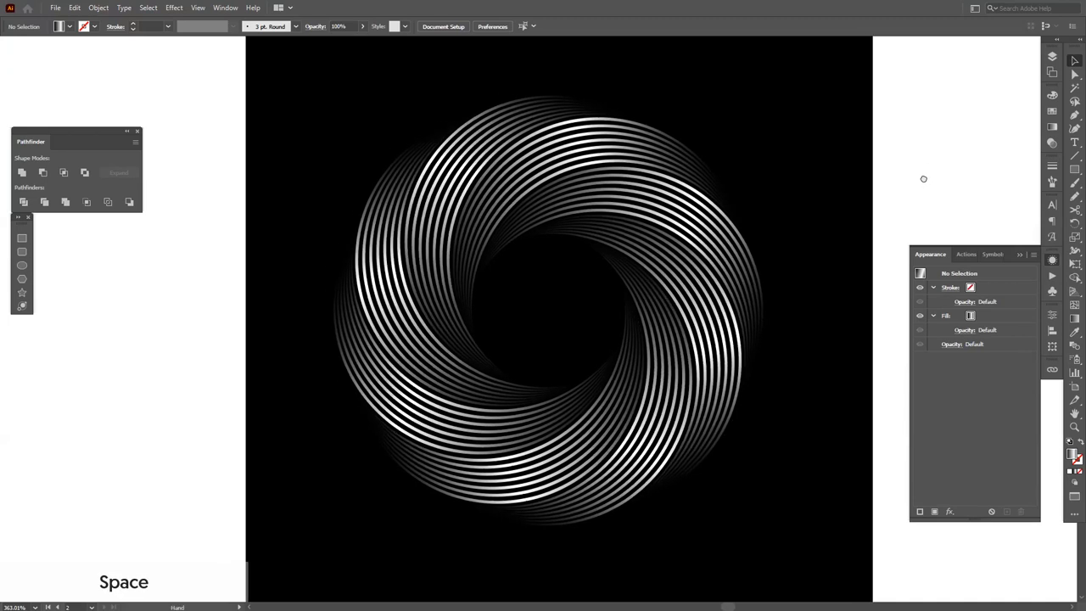